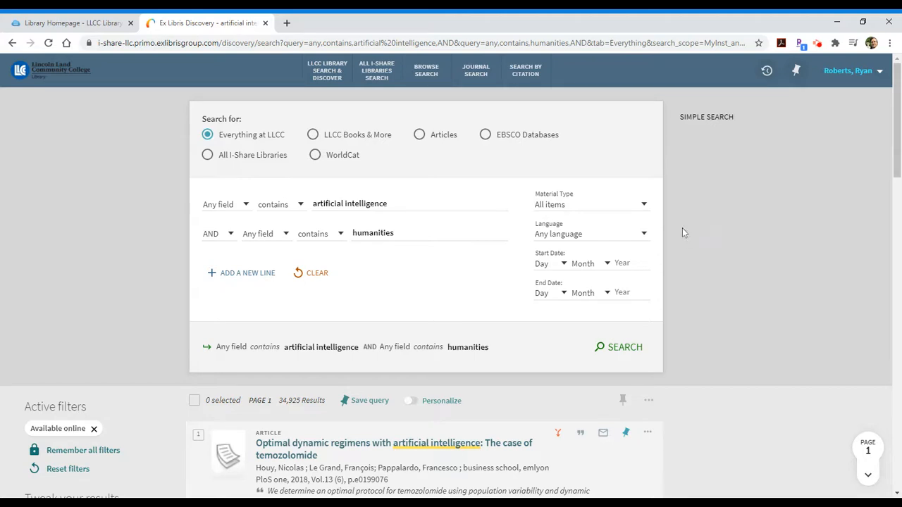
{"action": "mouse_move", "coordinate": [707, 134]}
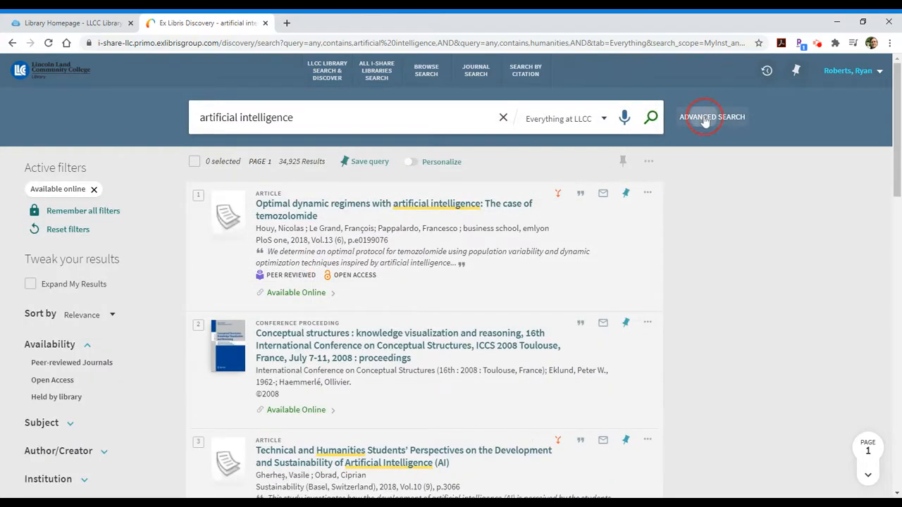
Switch from the Advanced Search form back to the simple results list for "artificial intelligence"
{"action": "left_click", "coordinate": [712, 117]}
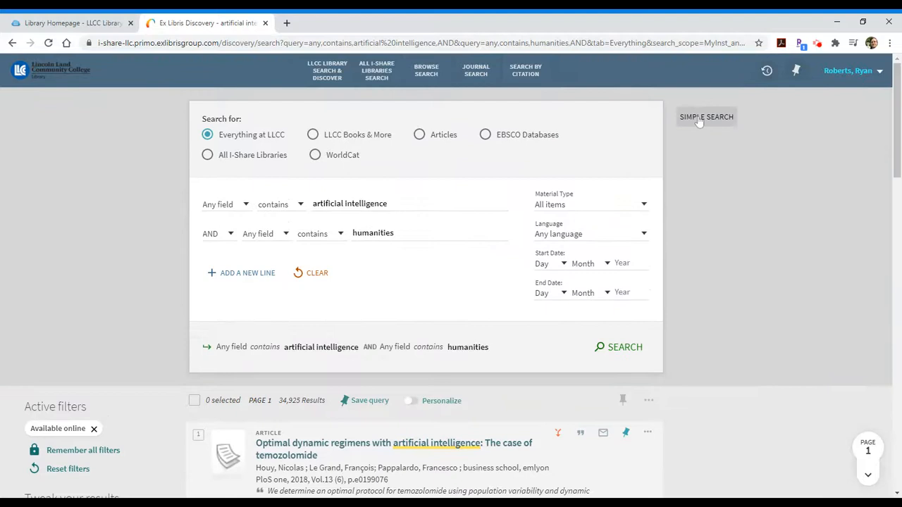
{"action": "left_click", "coordinate": [706, 117]}
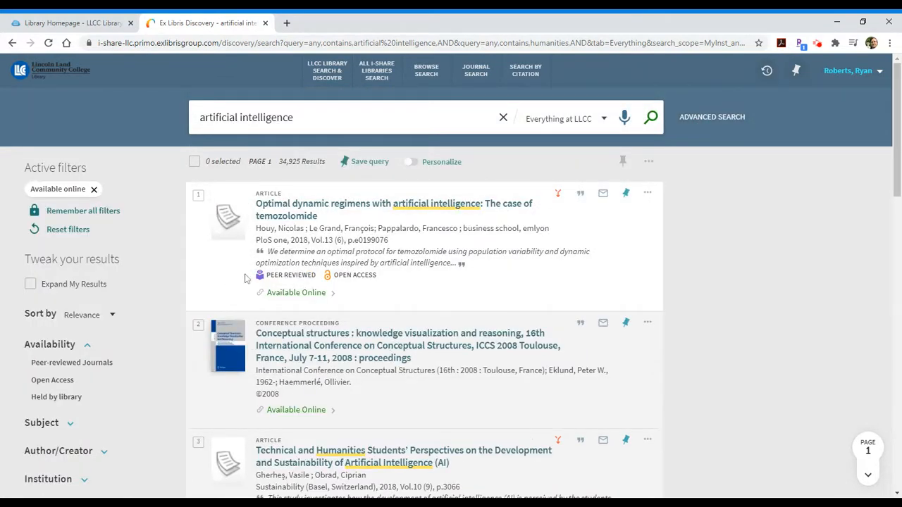
{"action": "mouse_move", "coordinate": [58, 188]}
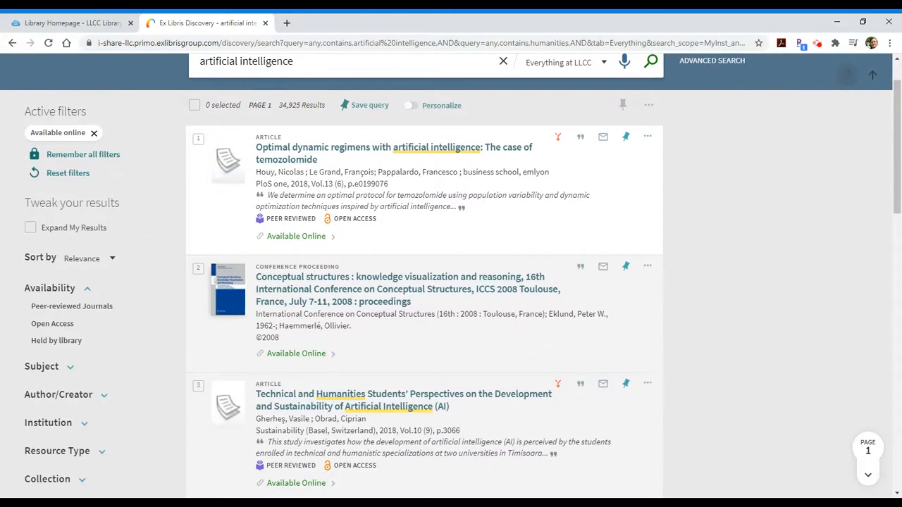
{"action": "scroll", "scroll_direction": "down", "scroll_amount": 3}
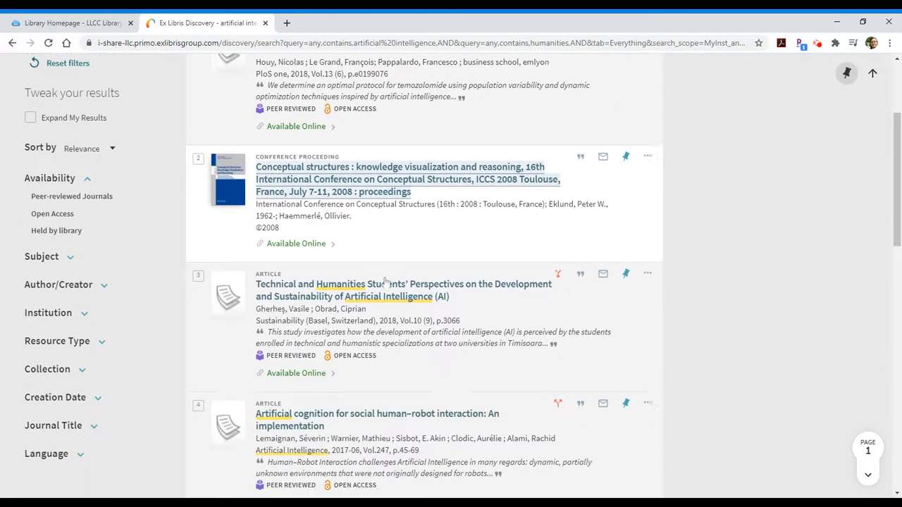
{"action": "scroll", "scroll_direction": "down", "scroll_amount": 3}
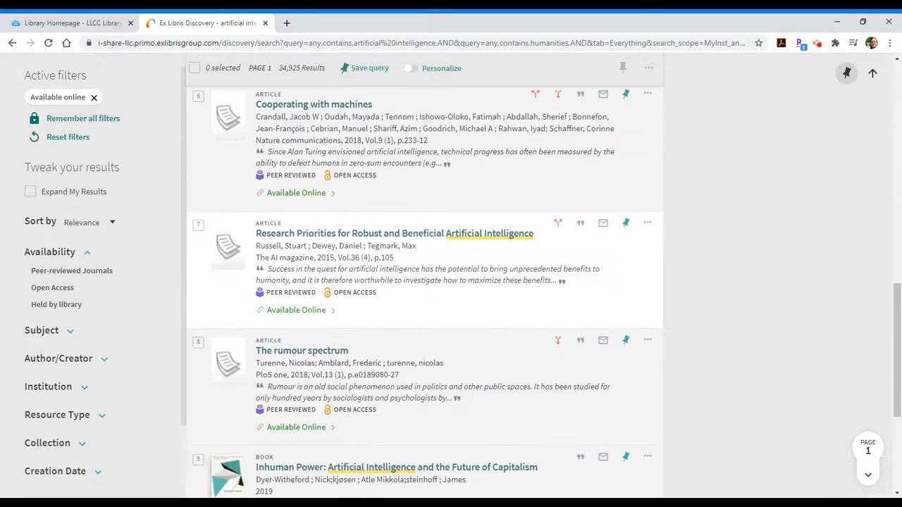
{"action": "scroll", "scroll_direction": "down", "scroll_amount": 3}
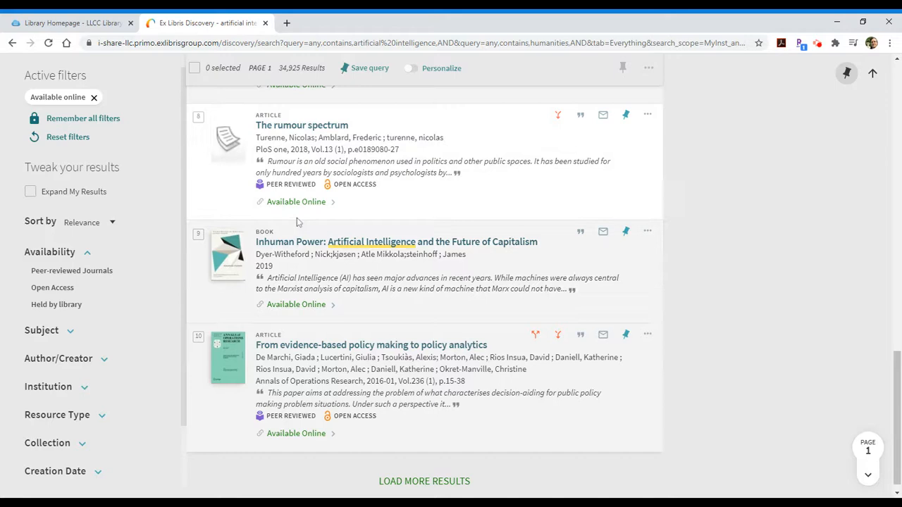
{"action": "mouse_move", "coordinate": [295, 203]}
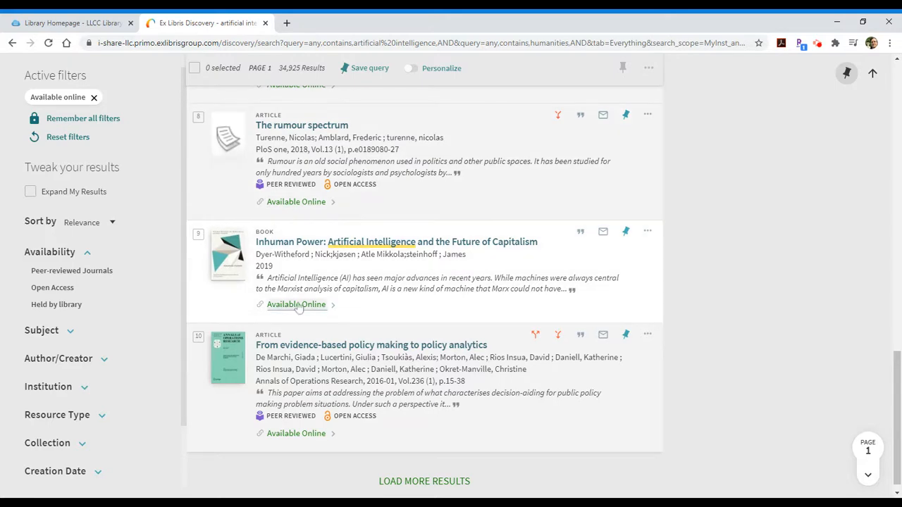
{"action": "mouse_move", "coordinate": [296, 304]}
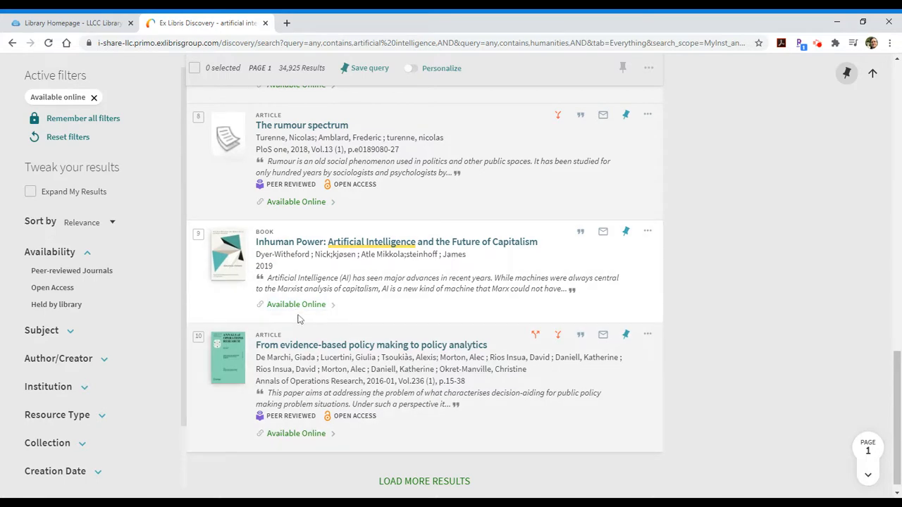
Show the Available Online section for the Inhuman Power ebook result
{"action": "left_click", "coordinate": [296, 305]}
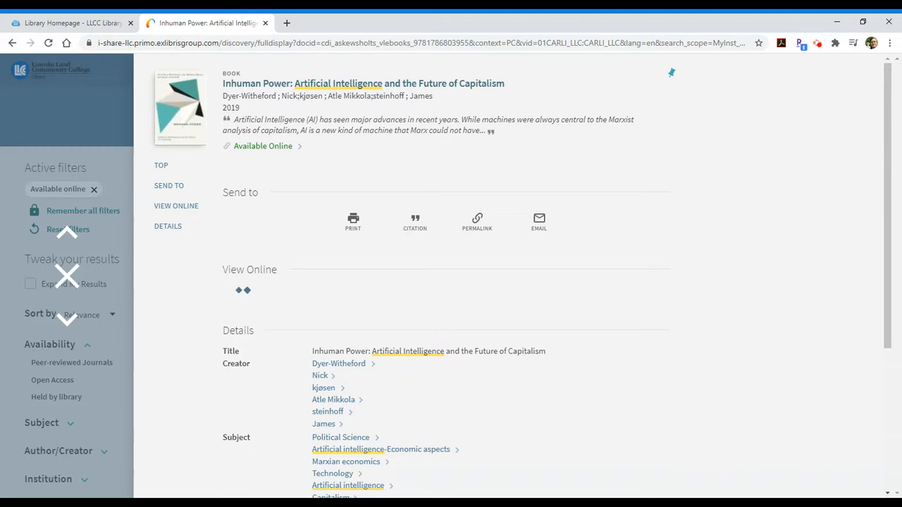
{"action": "mouse_move", "coordinate": [414, 318]}
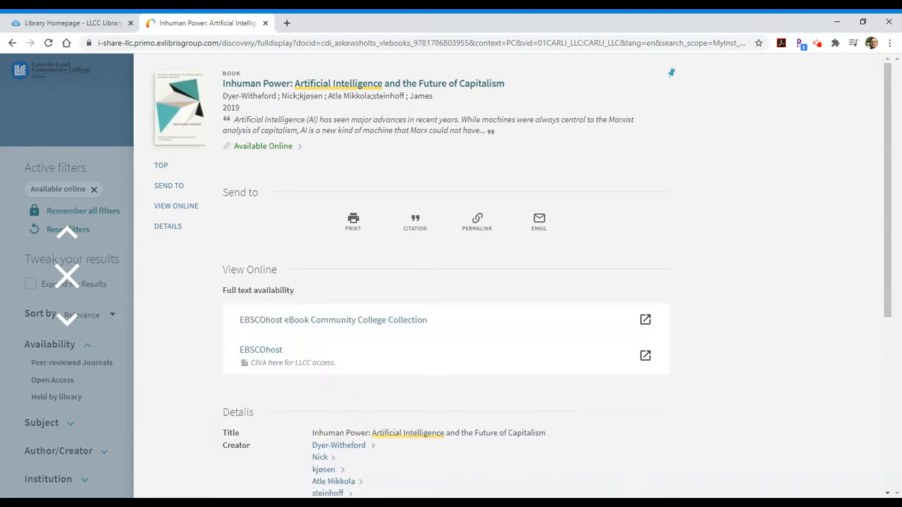
{"action": "mouse_move", "coordinate": [372, 371]}
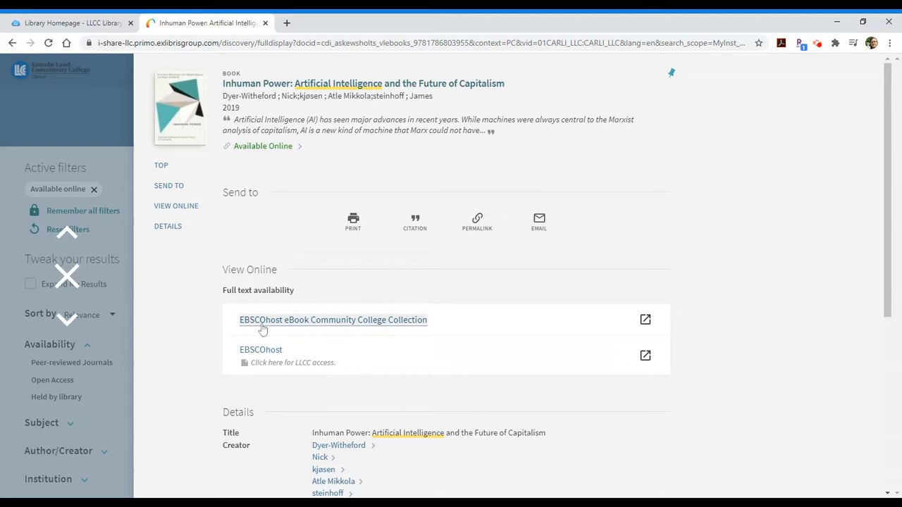
{"action": "mouse_move", "coordinate": [355, 324]}
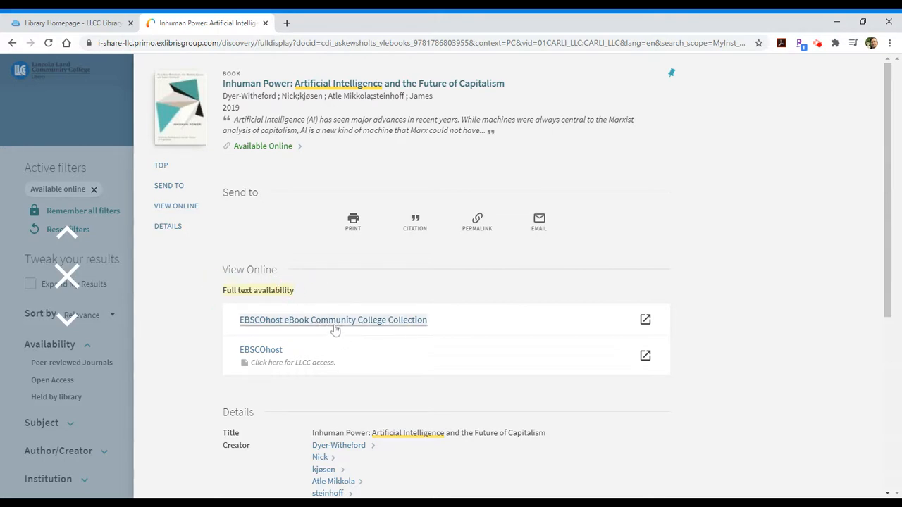
Reach the Inhuman Power detailed record in the EBSCOhost eBook Community College Collection and its PDF Full Text link
{"action": "left_click", "coordinate": [332, 318]}
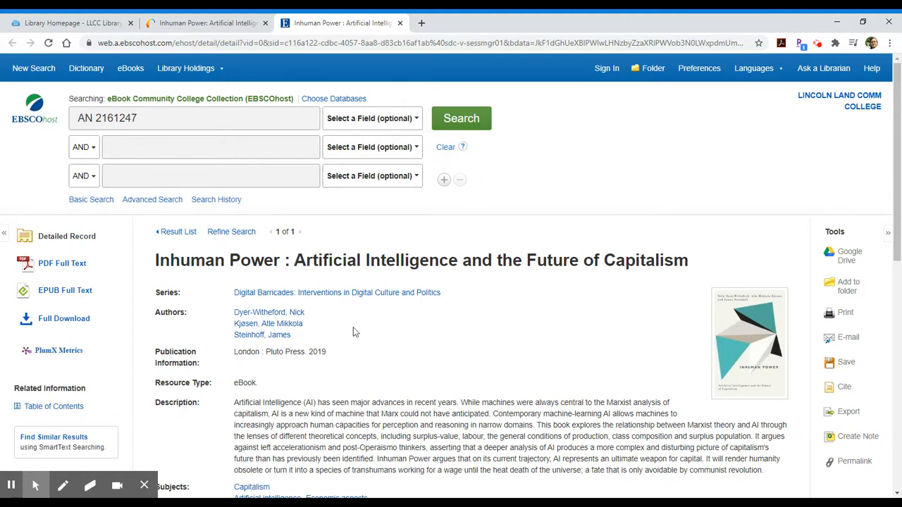
{"action": "mouse_move", "coordinate": [433, 319]}
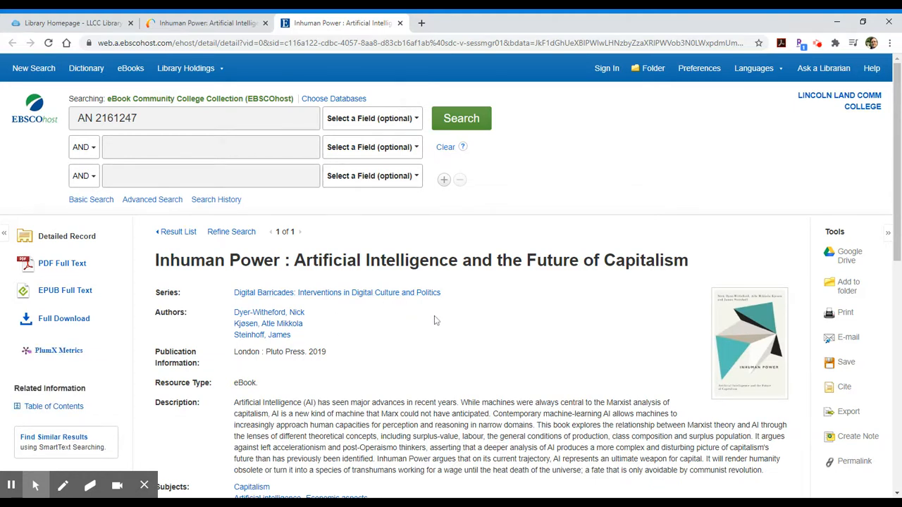
{"action": "scroll", "scroll_direction": "down", "scroll_amount": 3}
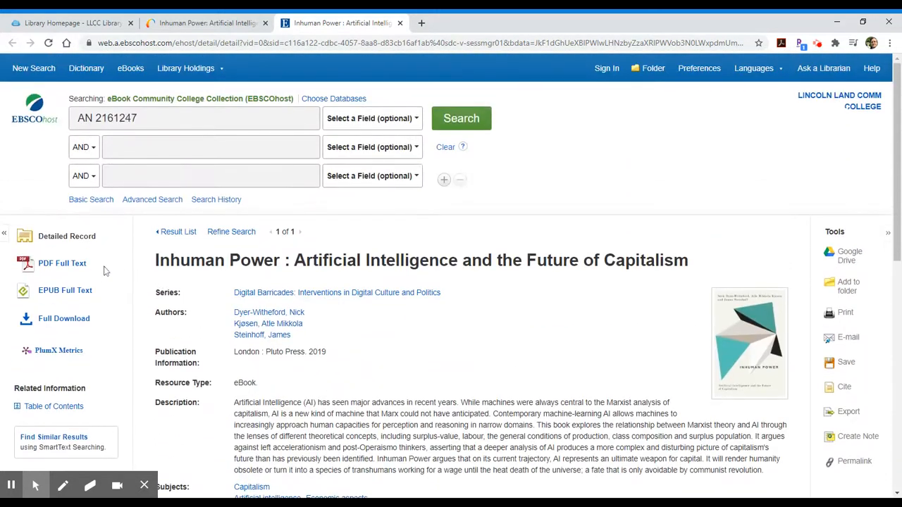
{"action": "left_click", "coordinate": [62, 263]}
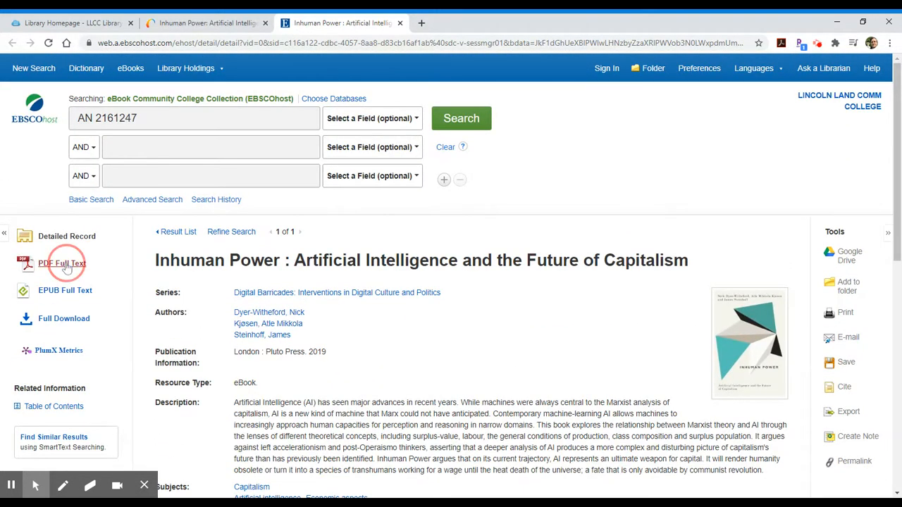
Read the Inhuman Power ebook's PDF full text in the EBSCOhost viewer from its cover pages
{"action": "left_click", "coordinate": [61, 263]}
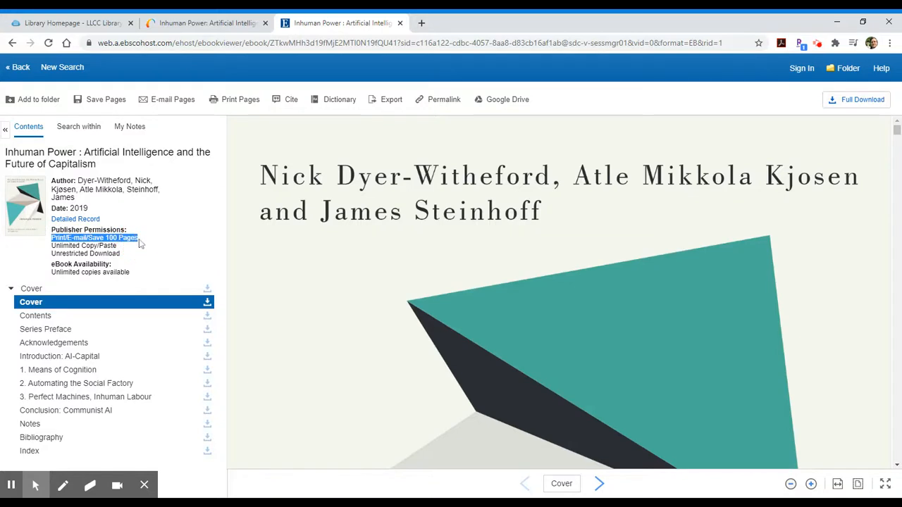
{"action": "mouse_move", "coordinate": [538, 264]}
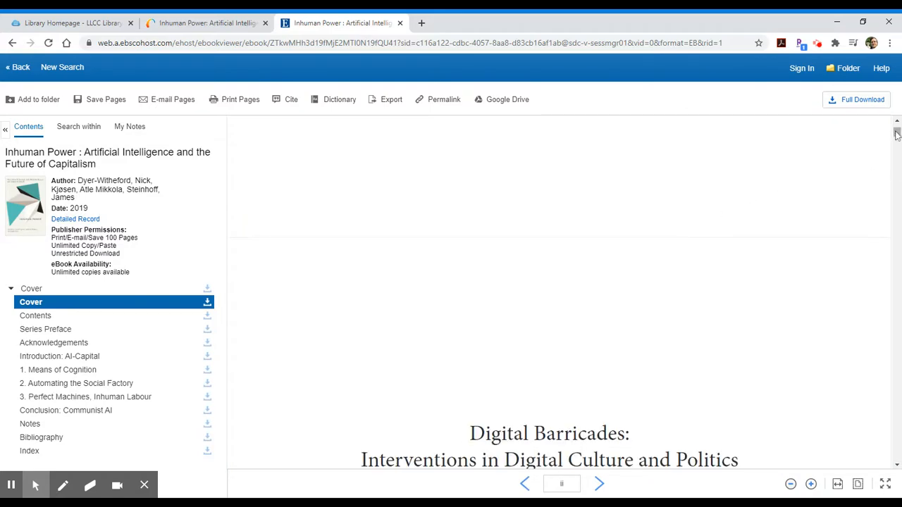
{"action": "left_click", "coordinate": [59, 355]}
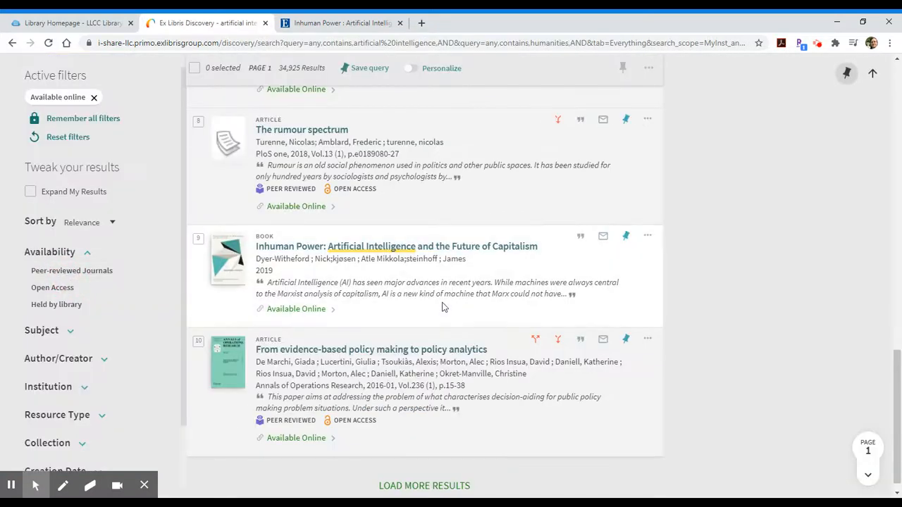
{"action": "mouse_move", "coordinate": [431, 306]}
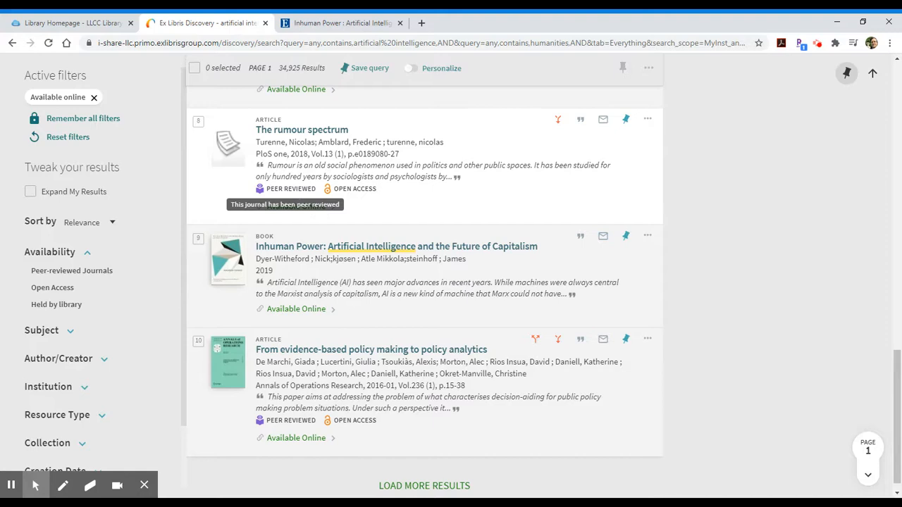
{"action": "mouse_move", "coordinate": [307, 223]}
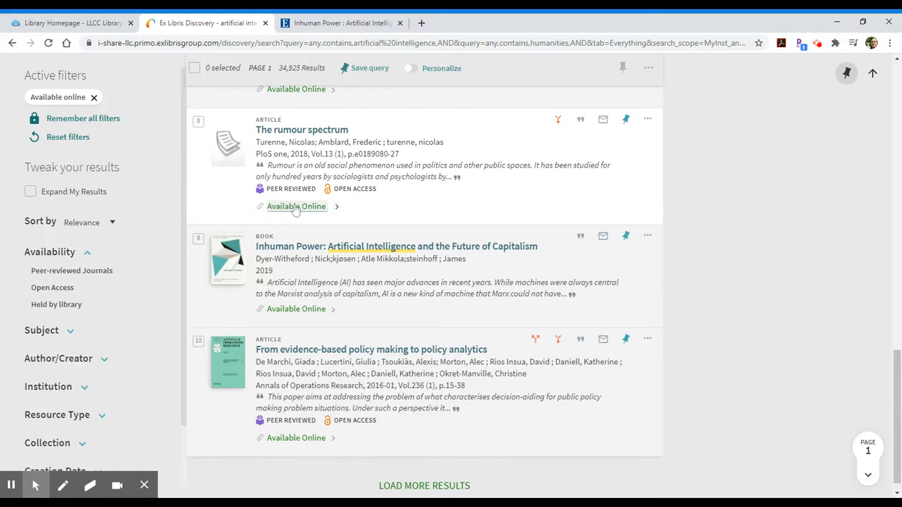
Show The rumour spectrum record and follow its 'View full text in collection' link
{"action": "left_click", "coordinate": [296, 205]}
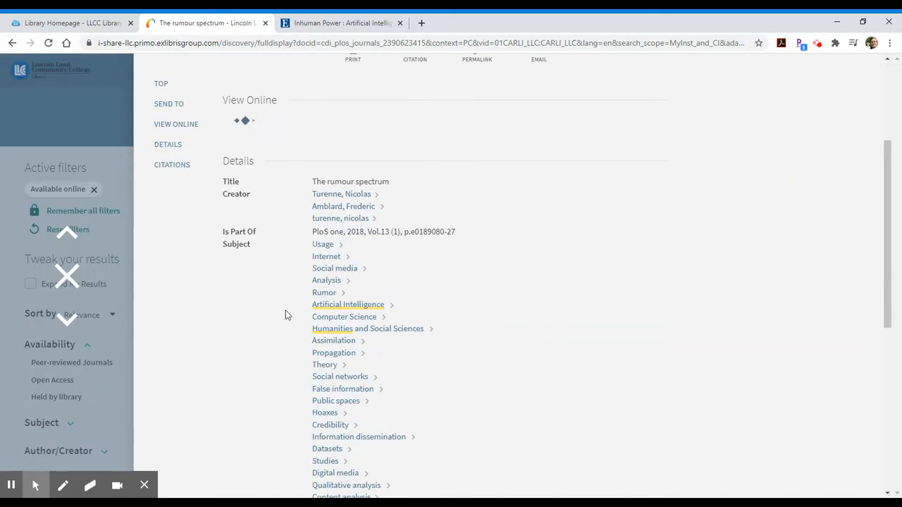
{"action": "mouse_move", "coordinate": [288, 312]}
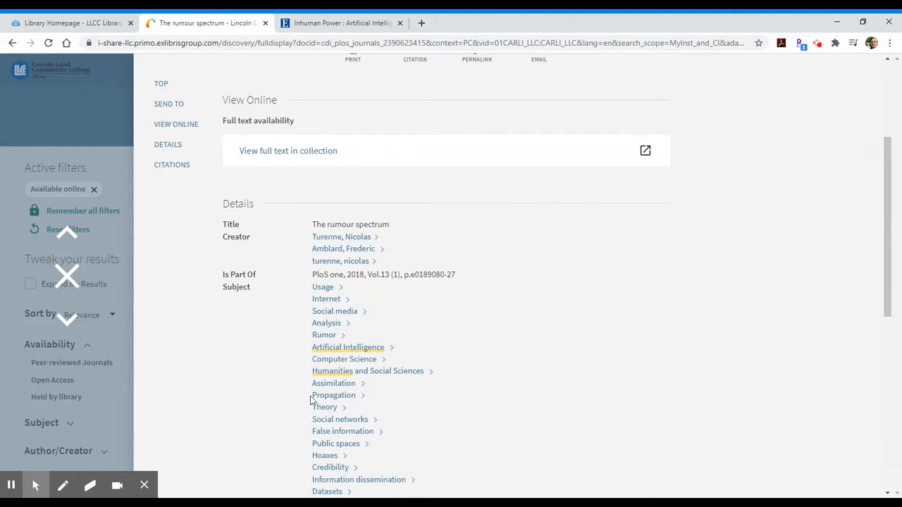
{"action": "mouse_move", "coordinate": [476, 409]}
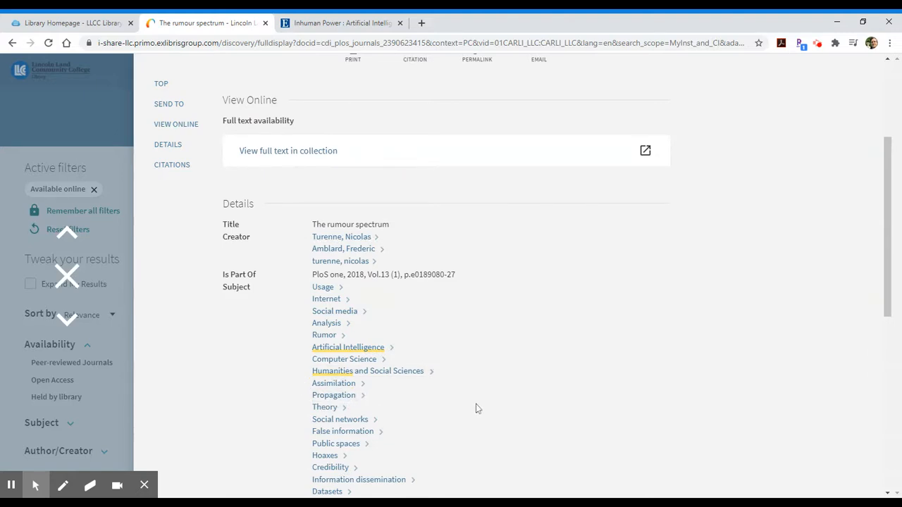
{"action": "mouse_move", "coordinate": [346, 346]}
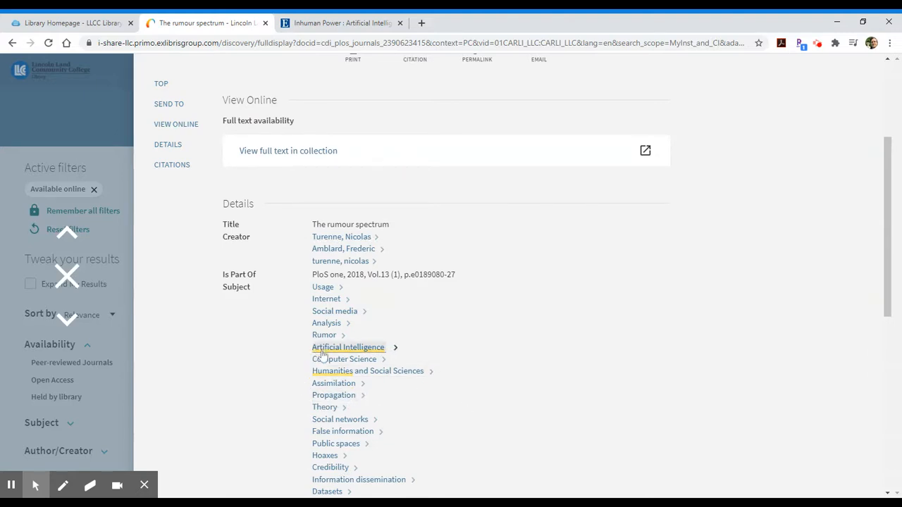
{"action": "mouse_move", "coordinate": [336, 311]}
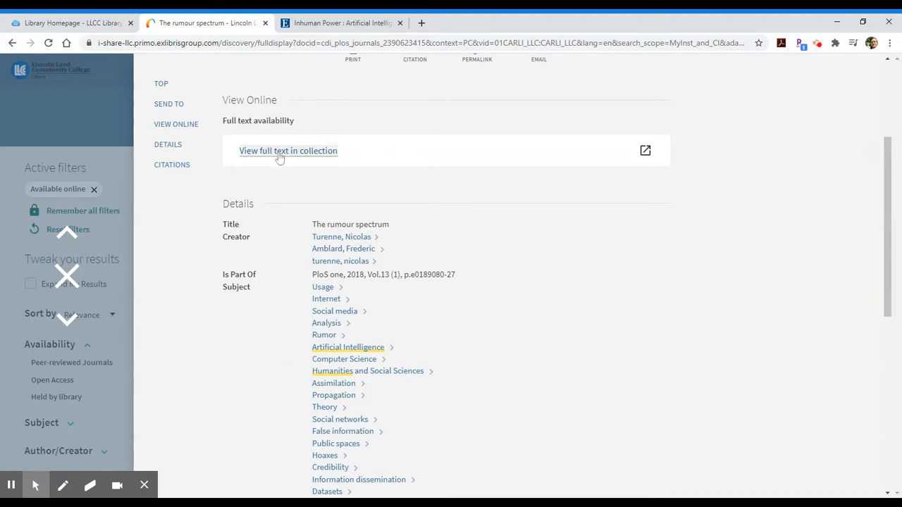
{"action": "left_click", "coordinate": [288, 151]}
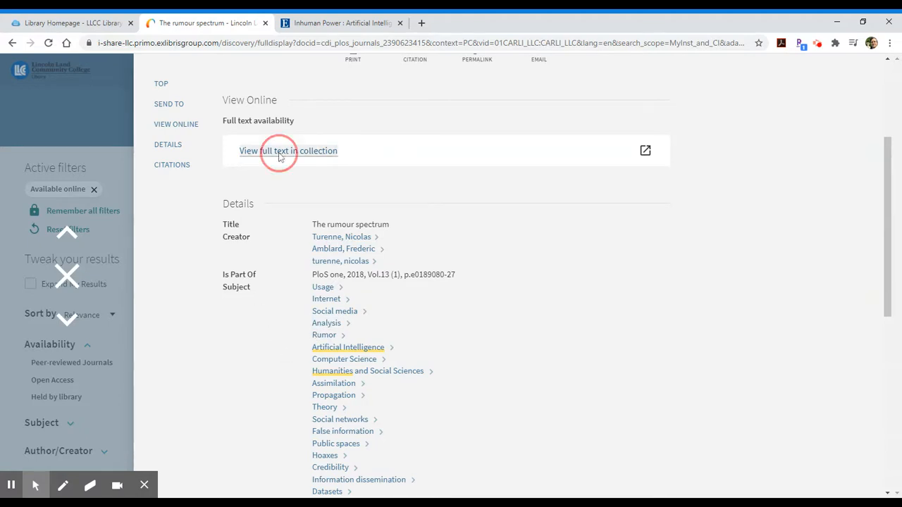
From the DOAJ article page, reach The rumour spectrum's PLOS ONE PDF via the Full Text link
{"action": "left_click", "coordinate": [288, 151]}
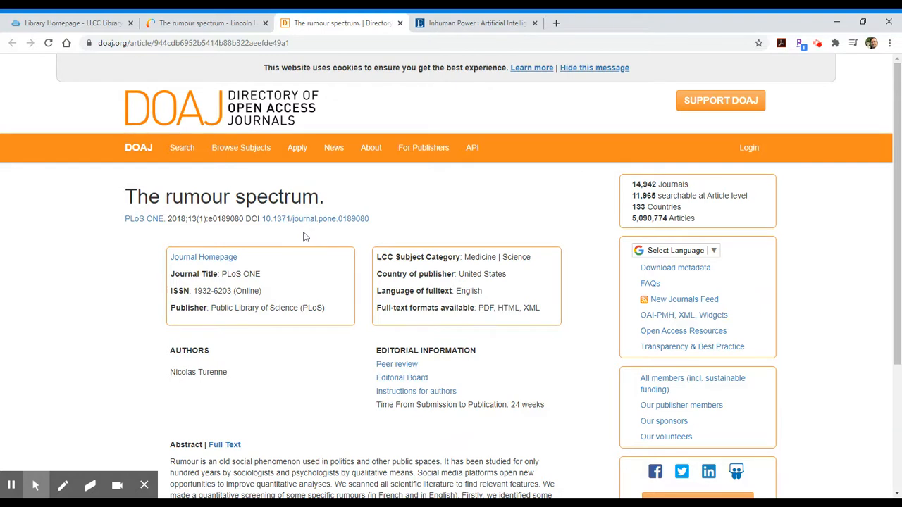
{"action": "mouse_move", "coordinate": [381, 288]}
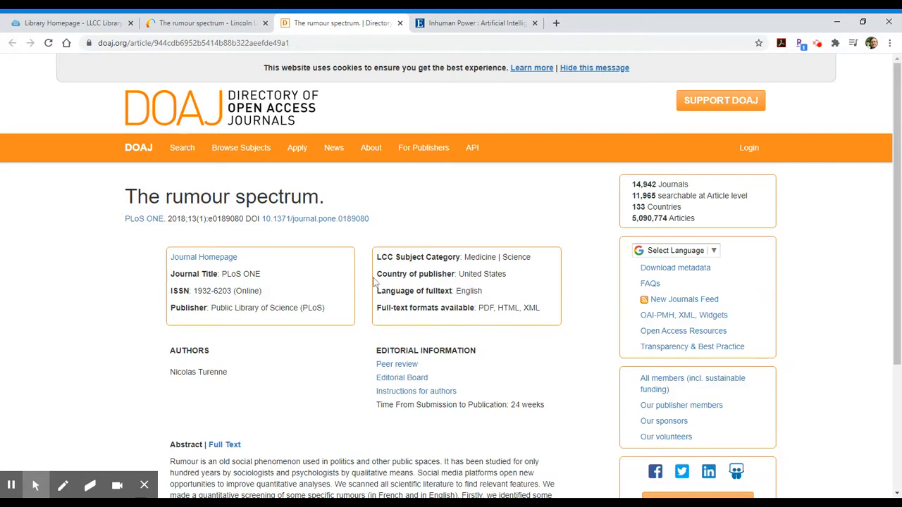
{"action": "scroll", "scroll_direction": "down", "scroll_amount": 3}
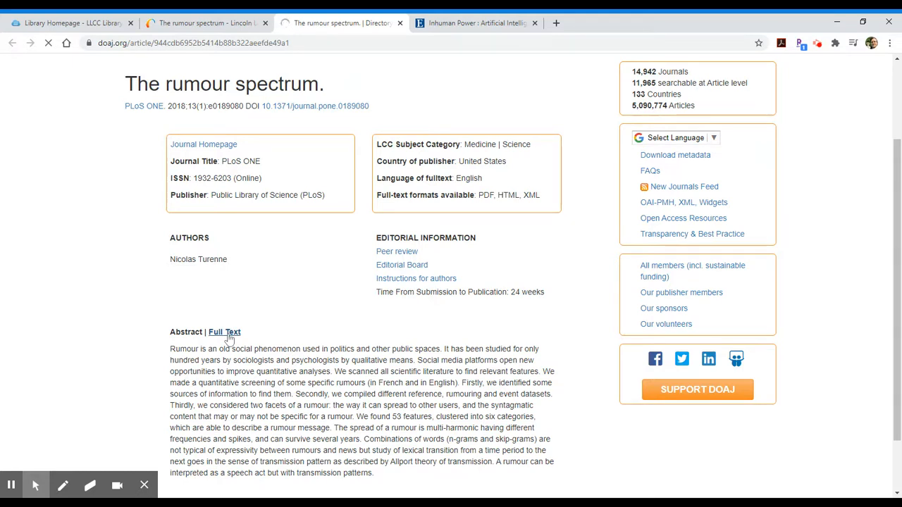
{"action": "left_click", "coordinate": [224, 332]}
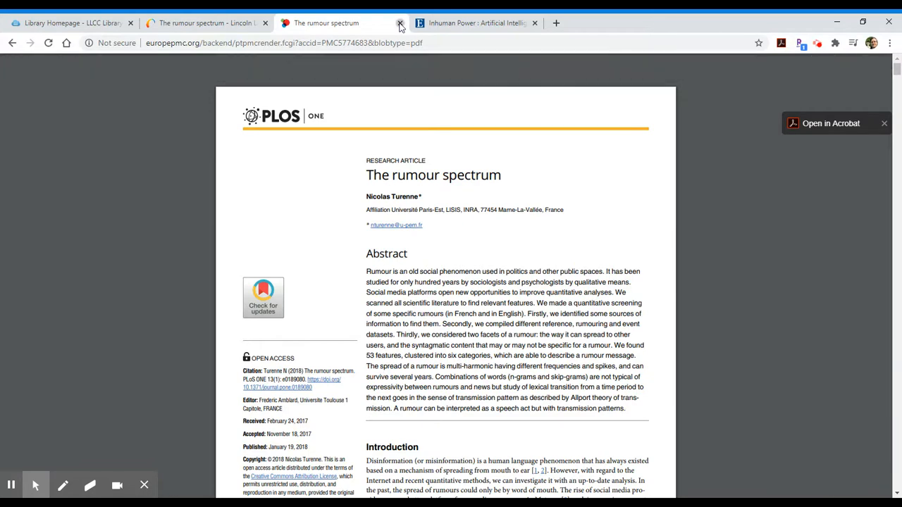
Close the PDF tab and browse further down the available-online artificial intelligence results
{"action": "left_click", "coordinate": [400, 23]}
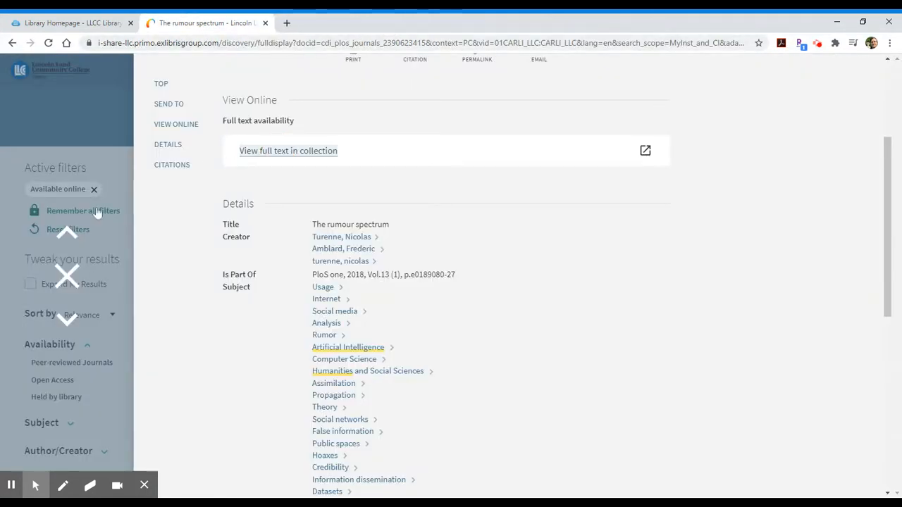
{"action": "mouse_move", "coordinate": [70, 280]}
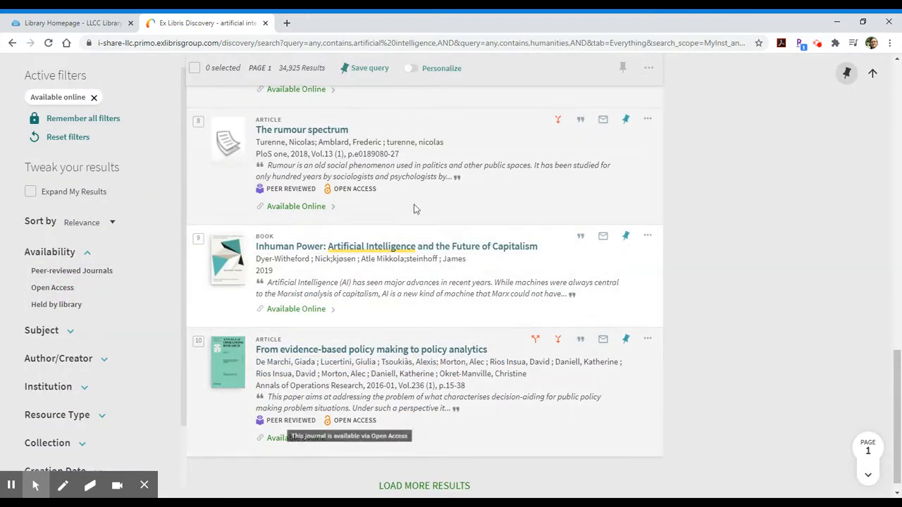
{"action": "mouse_move", "coordinate": [364, 275]}
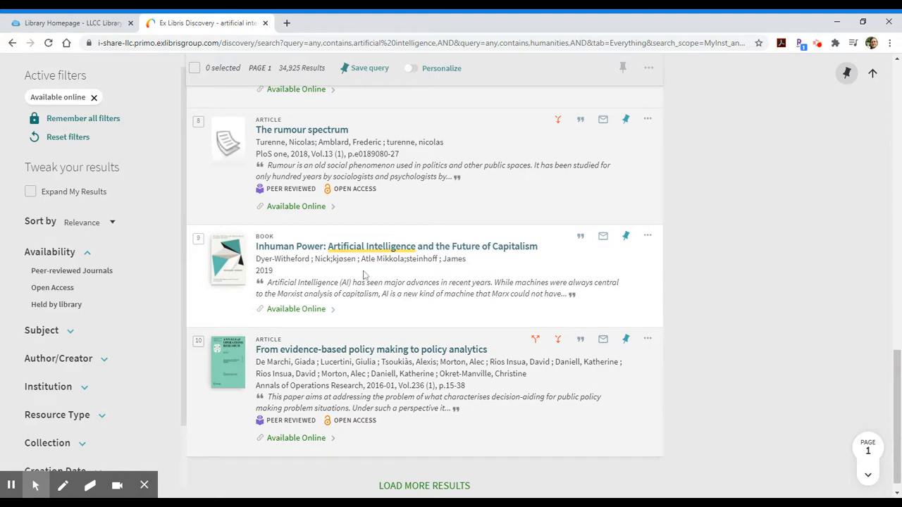
{"action": "scroll", "scroll_direction": "down", "scroll_amount": 3}
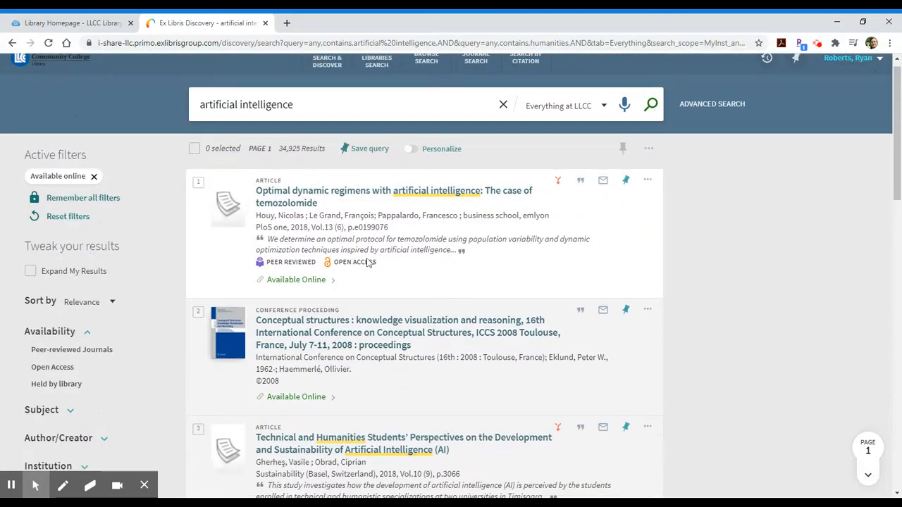
{"action": "scroll", "scroll_direction": "down", "scroll_amount": 3}
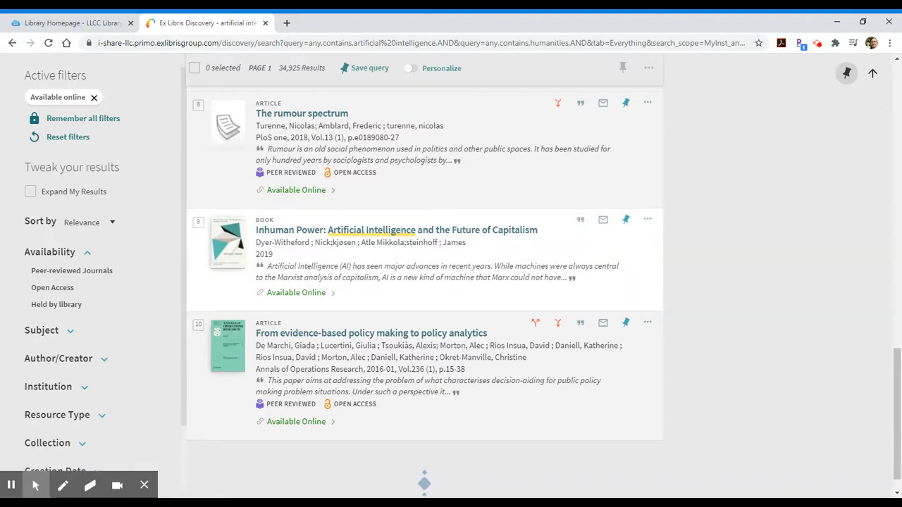
{"action": "scroll", "scroll_direction": "down", "scroll_amount": 3}
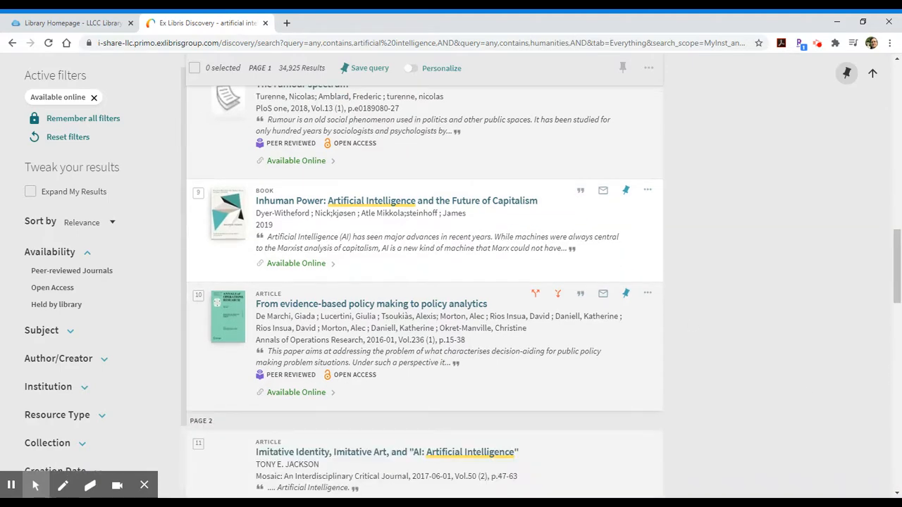
{"action": "scroll", "scroll_direction": "down", "scroll_amount": 3}
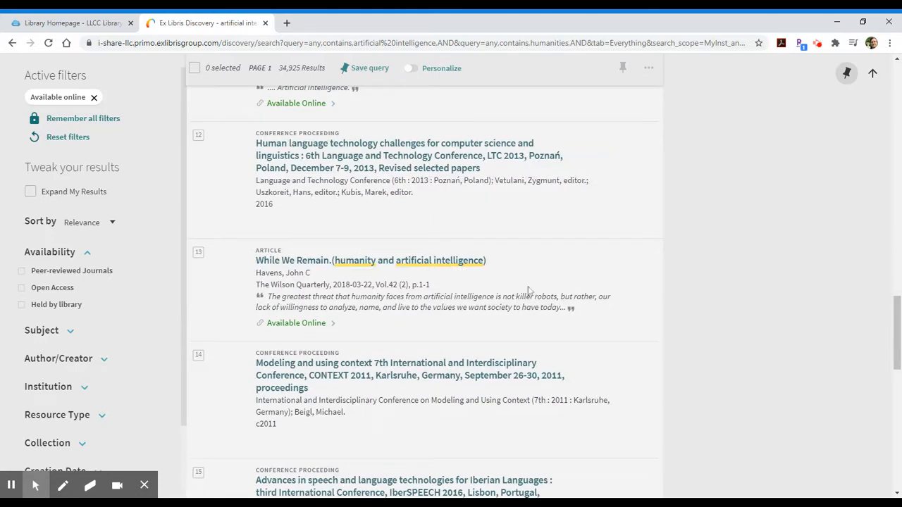
{"action": "scroll", "scroll_direction": "down", "scroll_amount": 3}
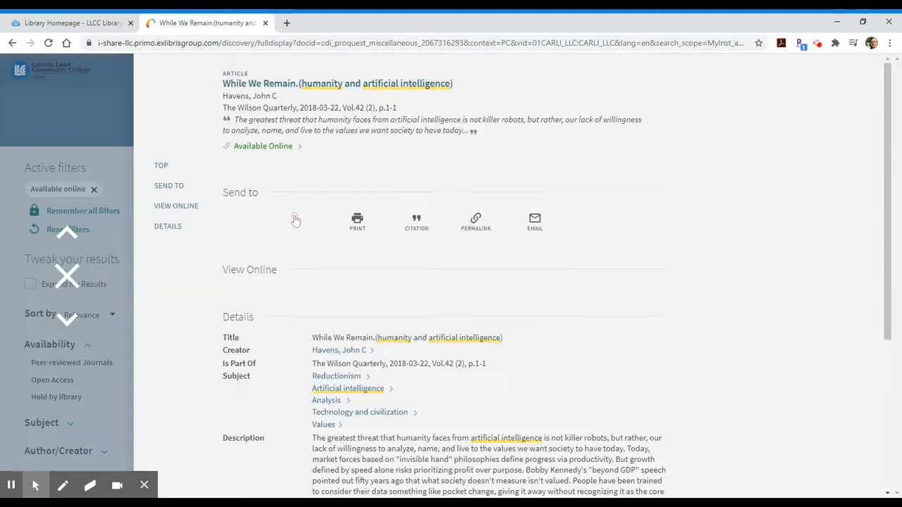
Scroll to the View Online section listing Gale and EBSCOhost full-text sources for While We Remain
{"action": "scroll", "scroll_direction": "down", "scroll_amount": 3}
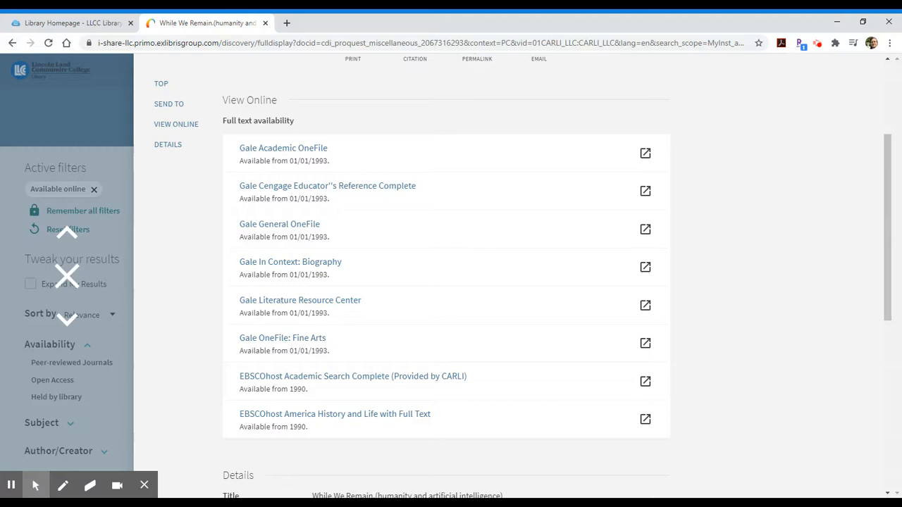
{"action": "mouse_move", "coordinate": [282, 167]}
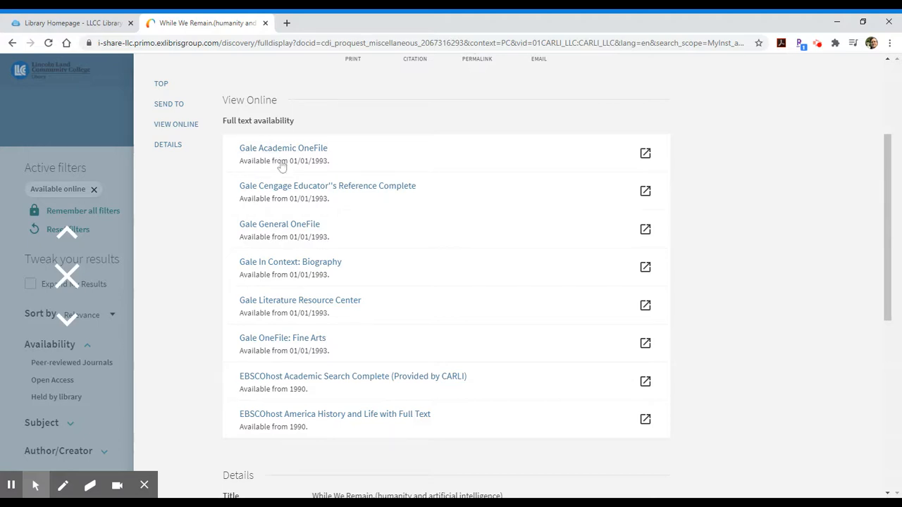
{"action": "mouse_move", "coordinate": [248, 299]}
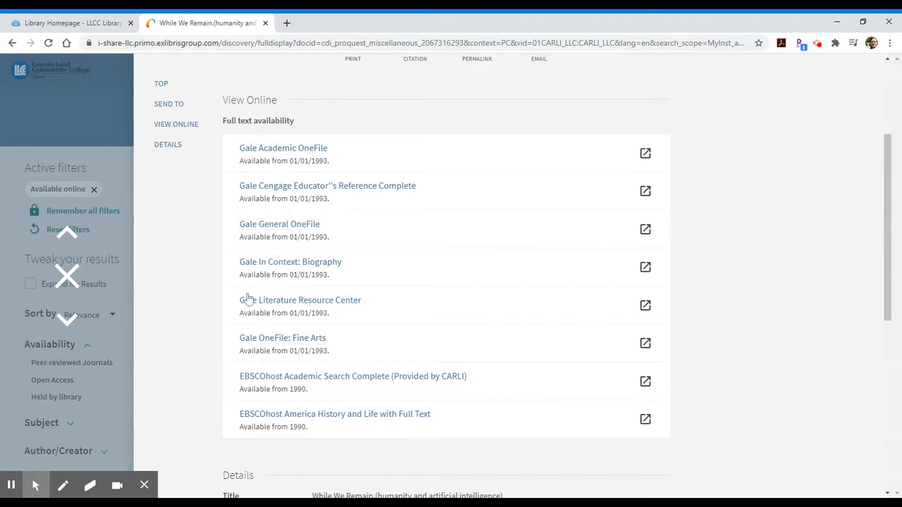
{"action": "mouse_move", "coordinate": [335, 414]}
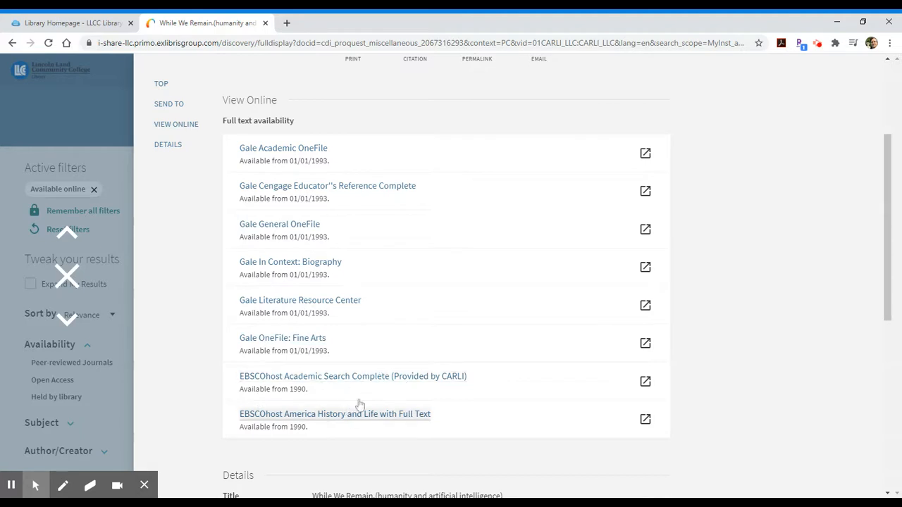
{"action": "mouse_move", "coordinate": [307, 389]}
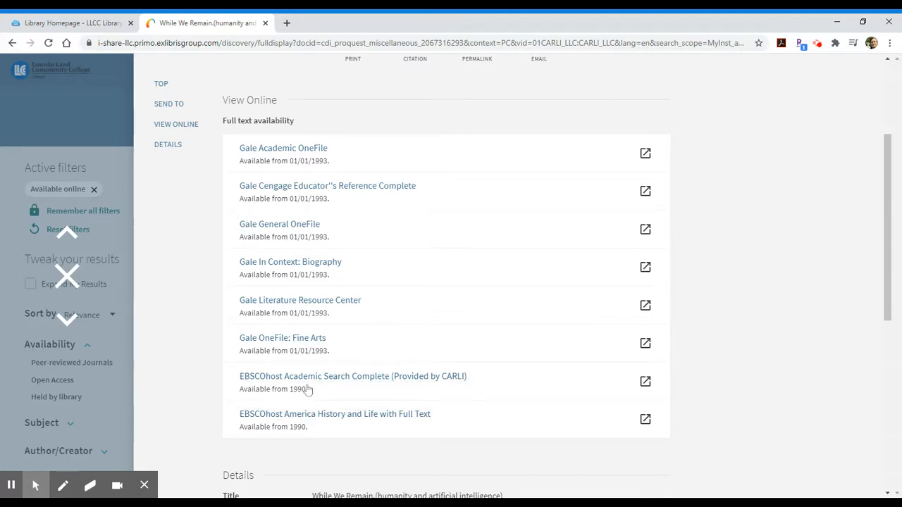
{"action": "mouse_move", "coordinate": [318, 429]}
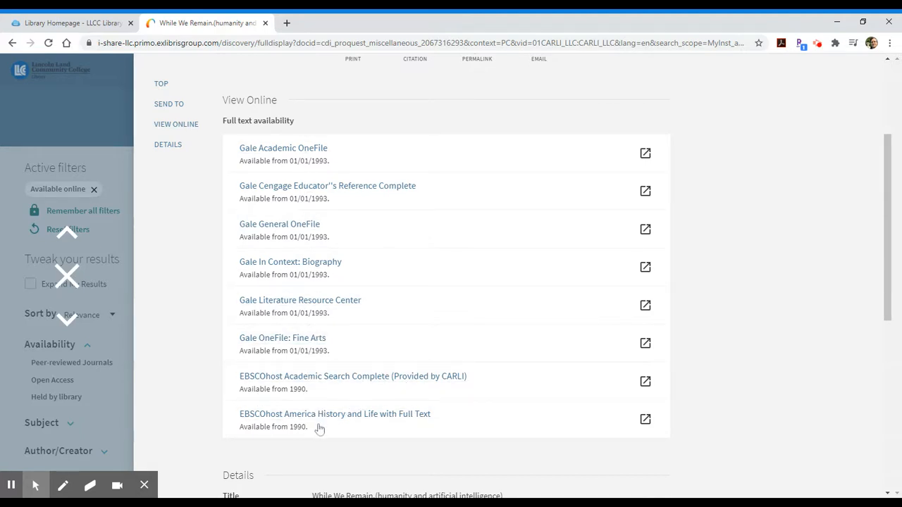
{"action": "mouse_move", "coordinate": [245, 404]}
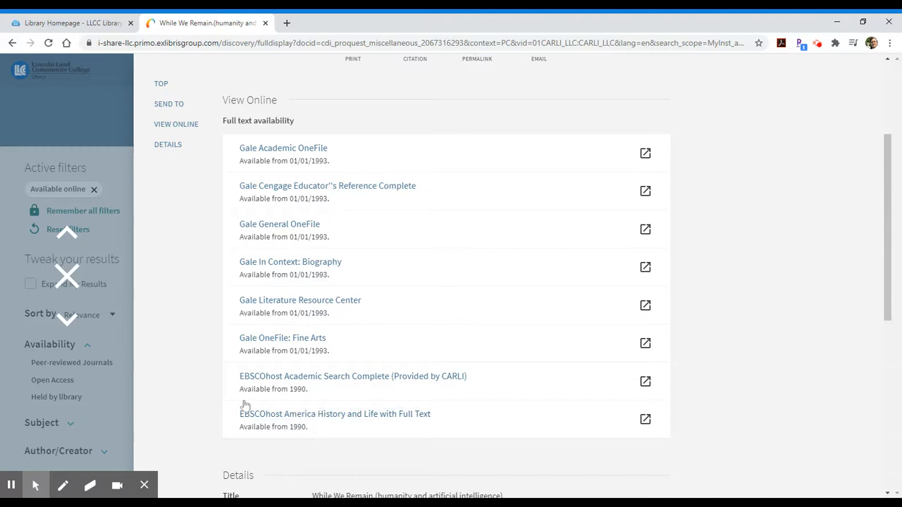
{"action": "mouse_move", "coordinate": [253, 355]}
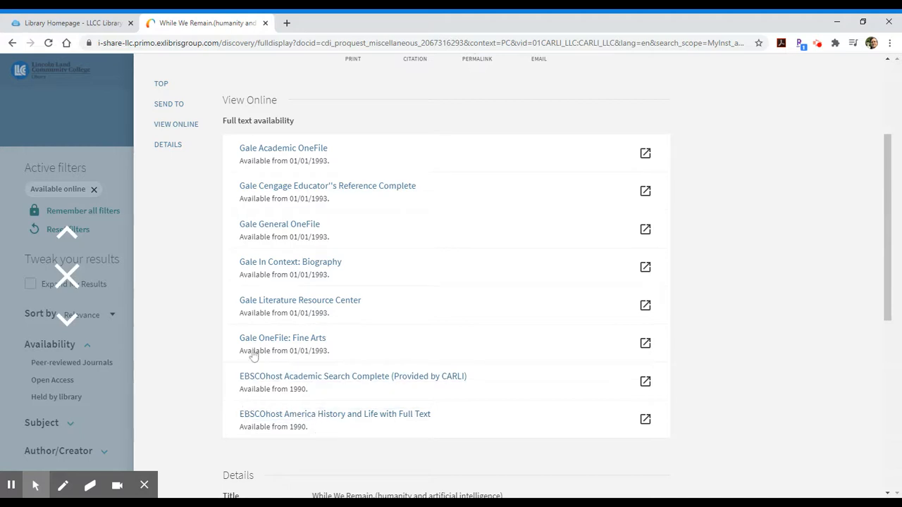
{"action": "mouse_move", "coordinate": [303, 359]}
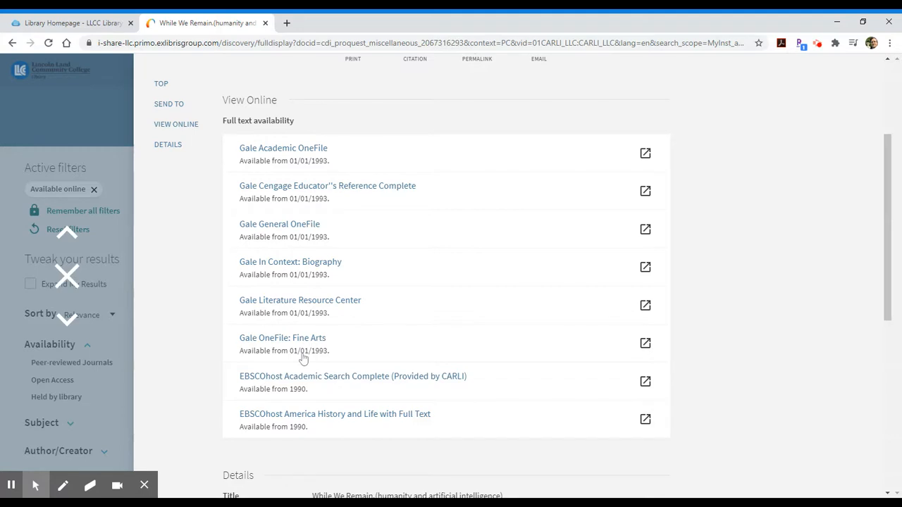
{"action": "mouse_move", "coordinate": [323, 361]}
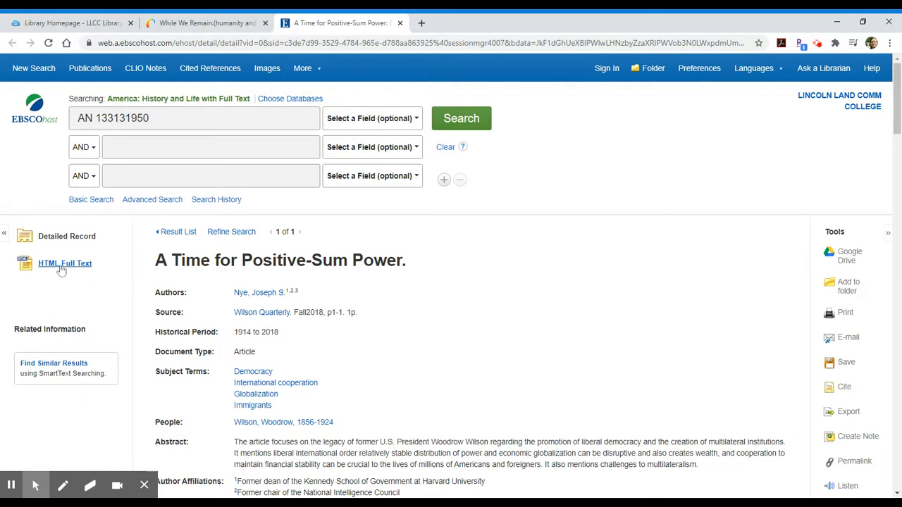
Show the HTML full text of "A Time for Positive-Sum Power" from Wilson Quarterly in EBSCOhost
{"action": "left_click", "coordinate": [64, 264]}
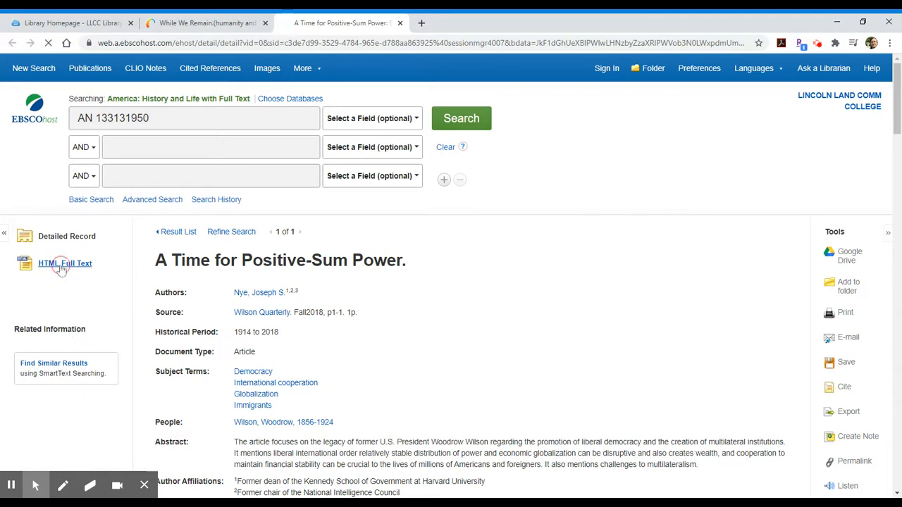
{"action": "left_click", "coordinate": [65, 264]}
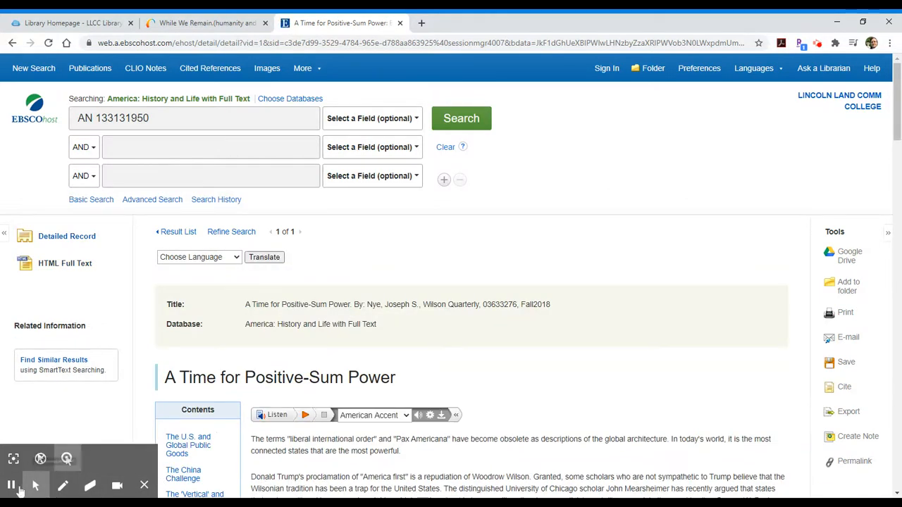
{"action": "mouse_move", "coordinate": [11, 485]}
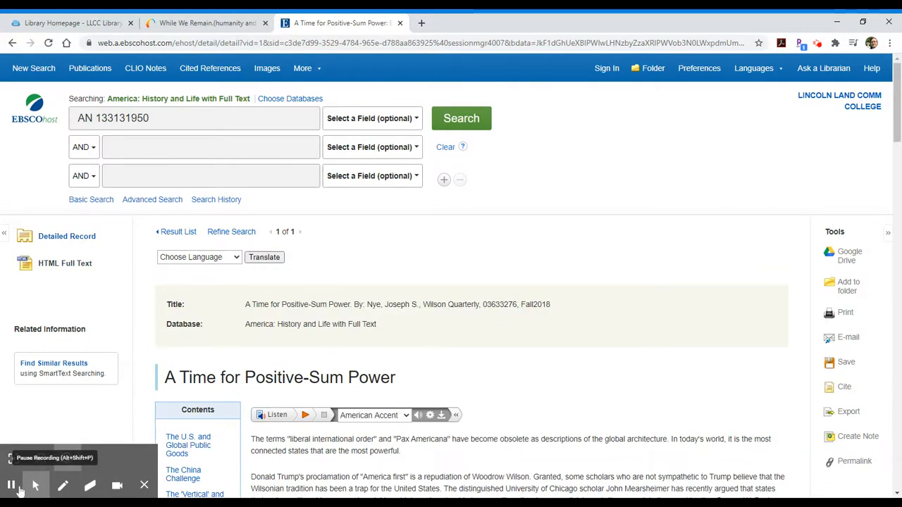